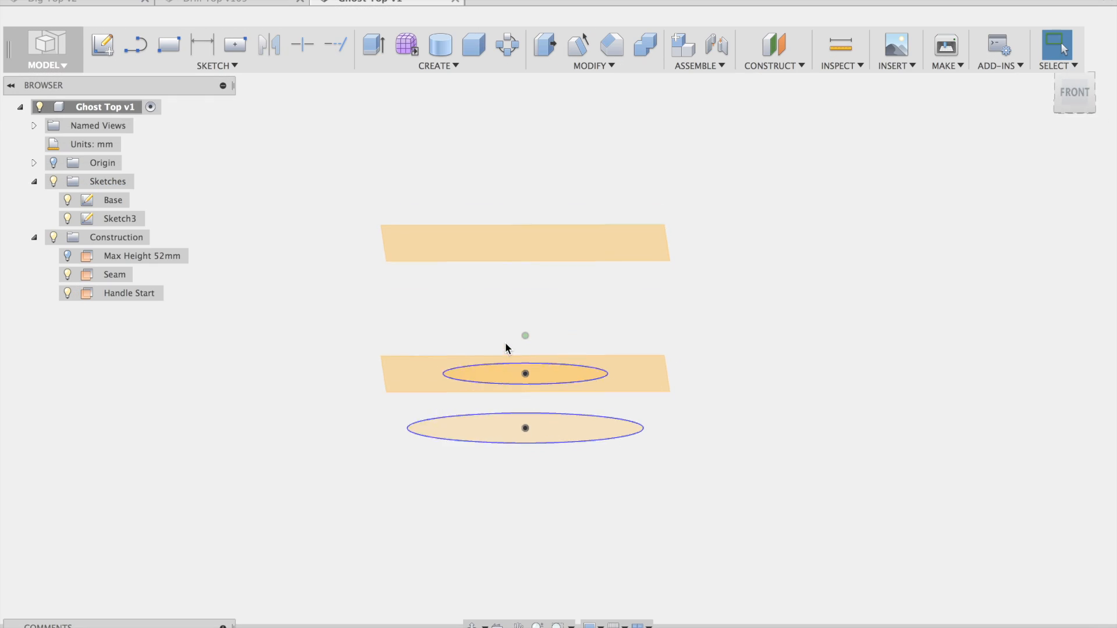
Extrude the base profile with a 15° taper and raise the upper cylinder to height.
{"action": "left_click", "coordinate": [374, 45]}
{"action": "type", "text": "15"}
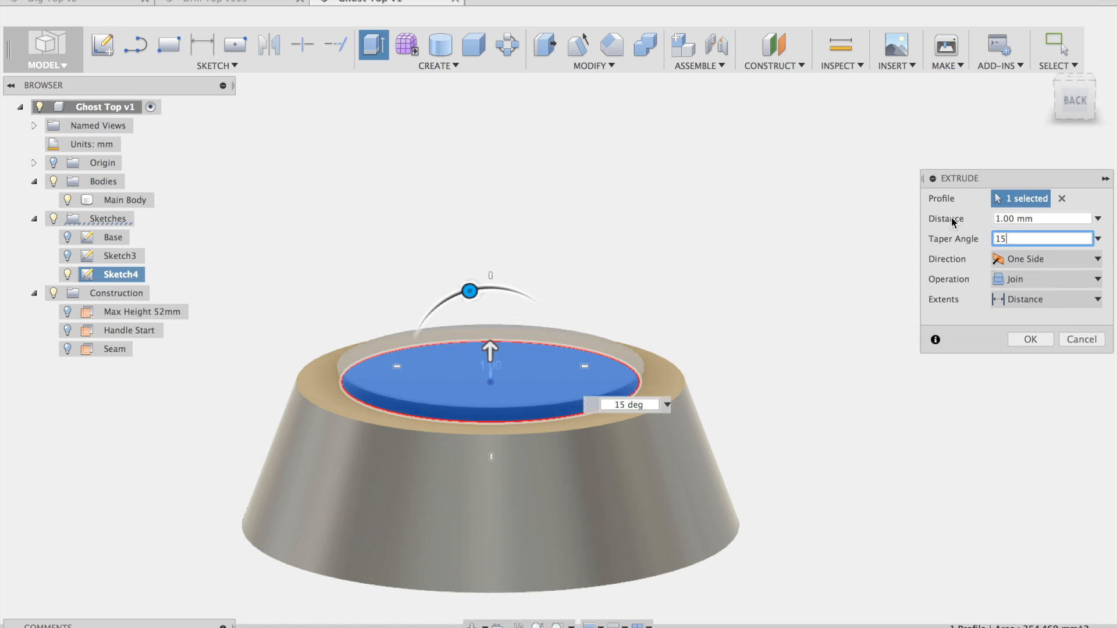
{"action": "left_click", "coordinate": [1030, 339]}
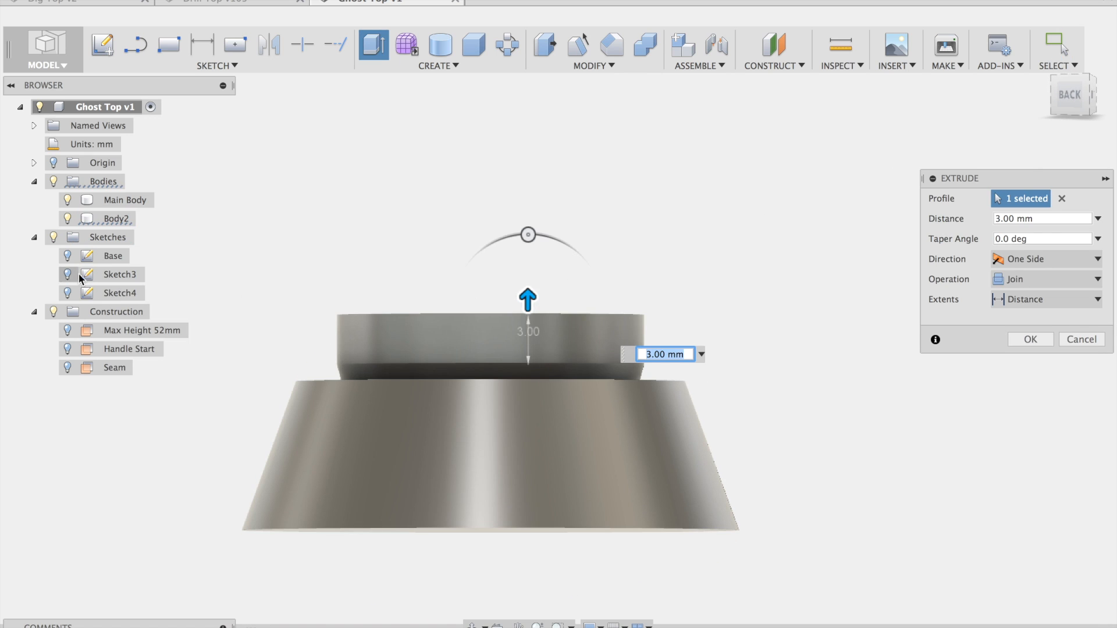
{"action": "left_click_drag", "start_coordinate": [527, 298], "coordinate": [460, 152]}
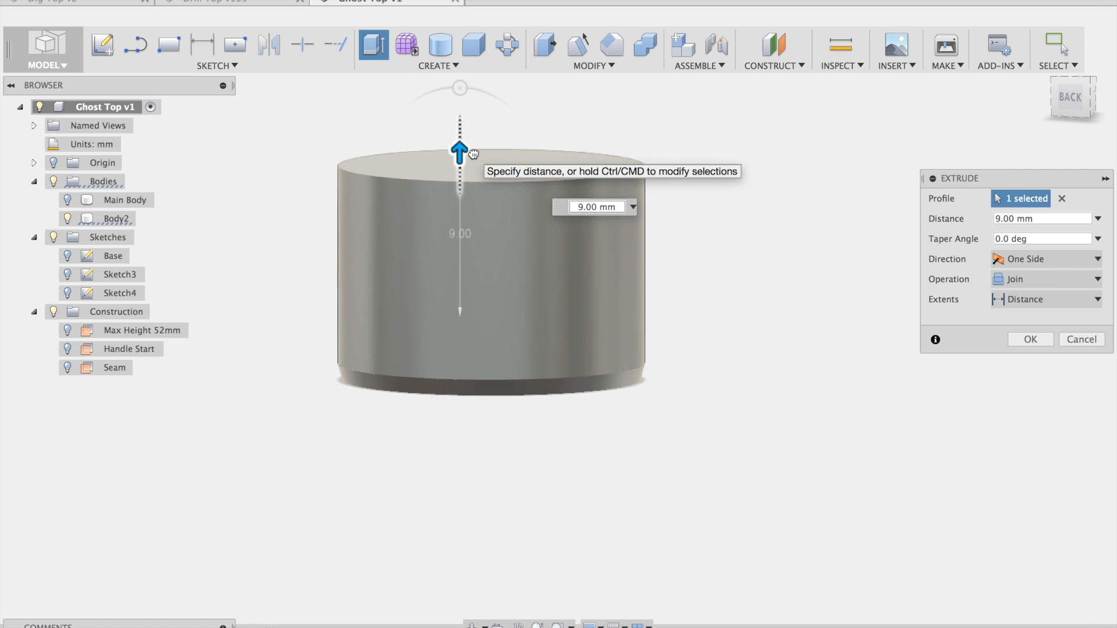
{"action": "left_click_drag", "start_coordinate": [459, 146], "coordinate": [480, 124]}
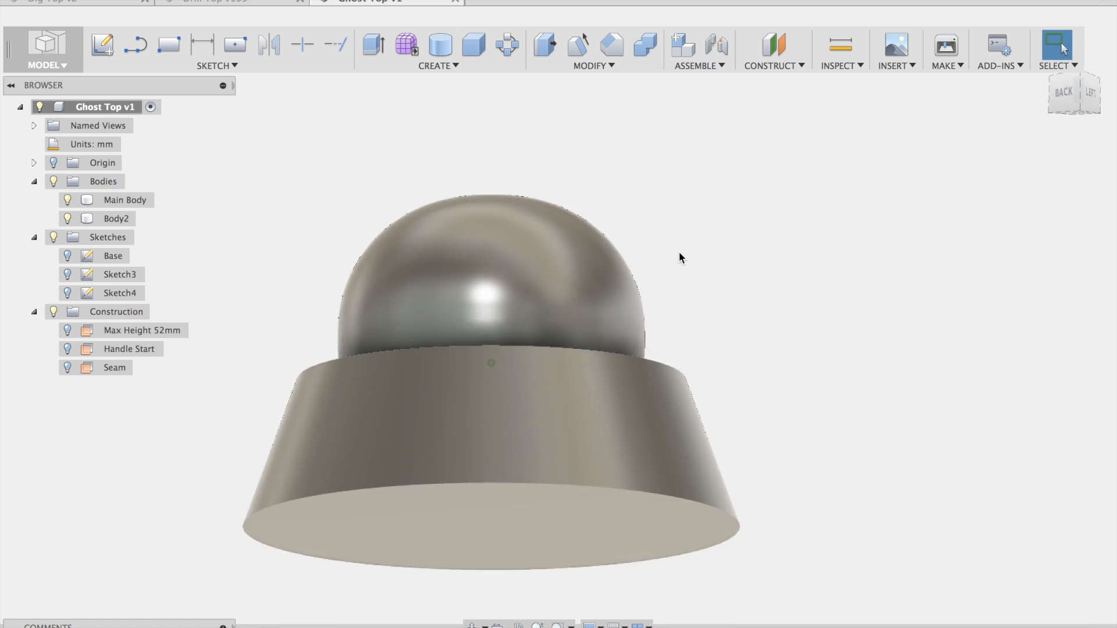
Fillet the bumper edges at 4 and extrude the handle's top circle by -3.
{"action": "left_click", "coordinate": [370, 43]}
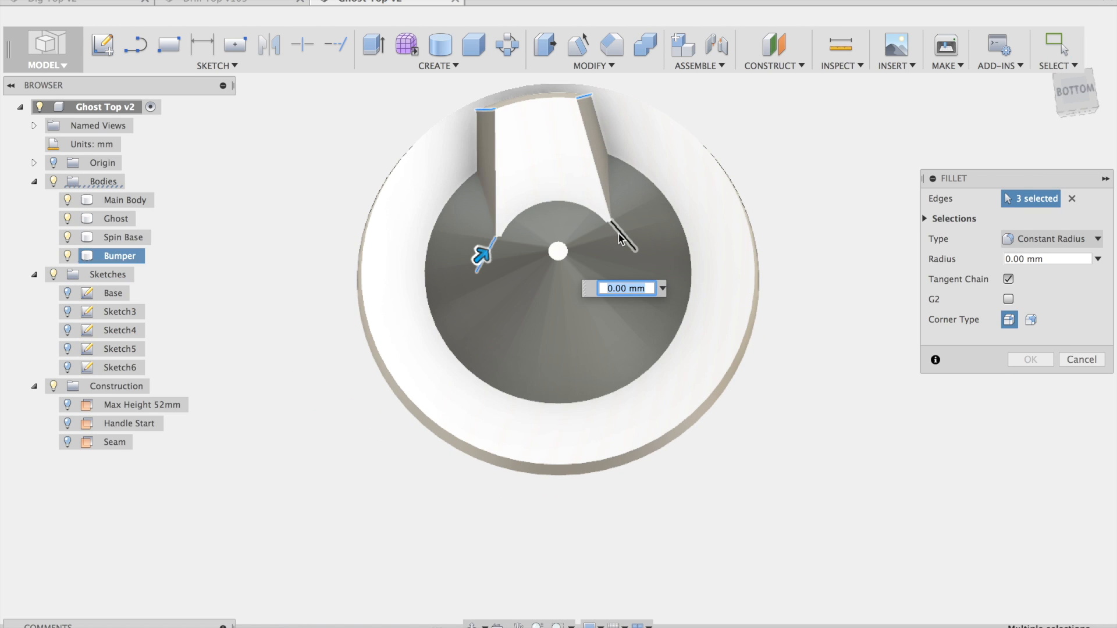
{"action": "type", "text": "4"}
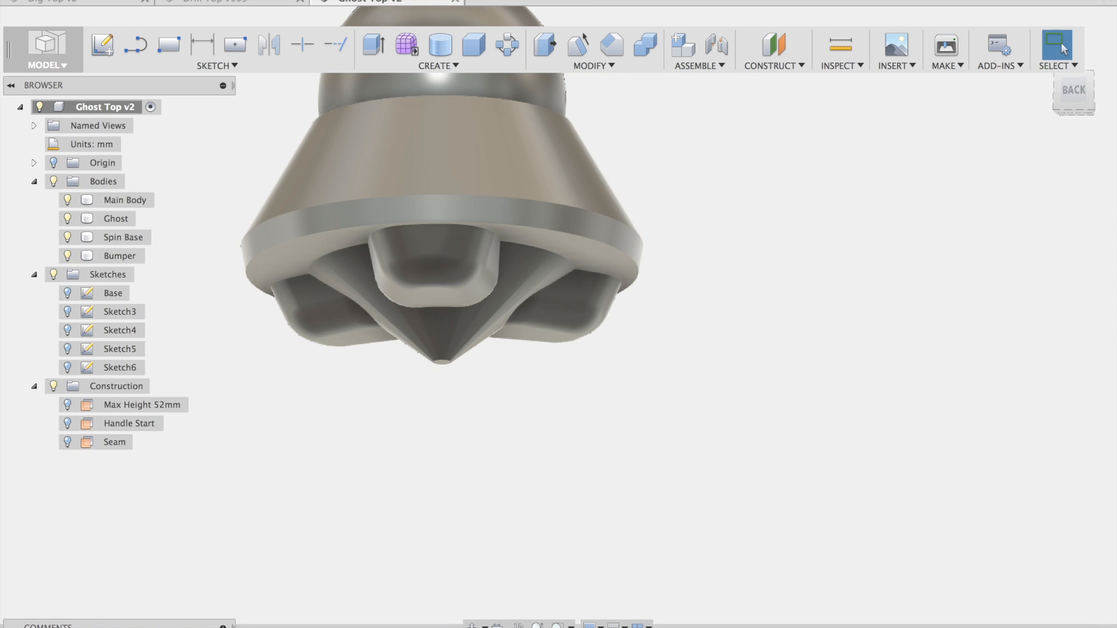
{"action": "left_click", "coordinate": [371, 44]}
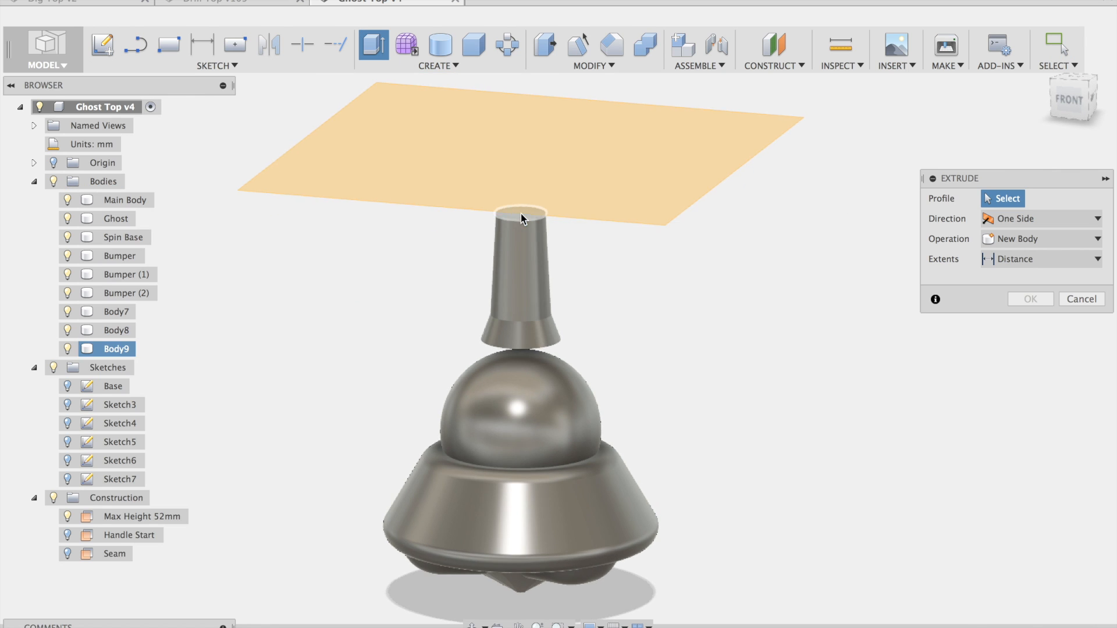
{"action": "left_click", "coordinate": [518, 219]}
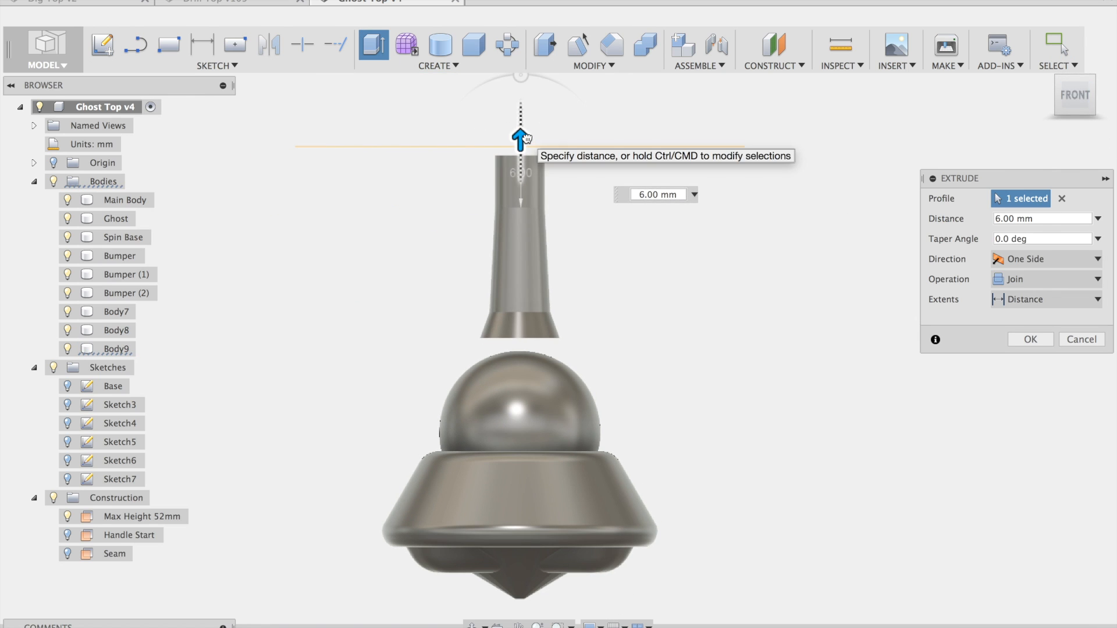
{"action": "type", "text": "-3"}
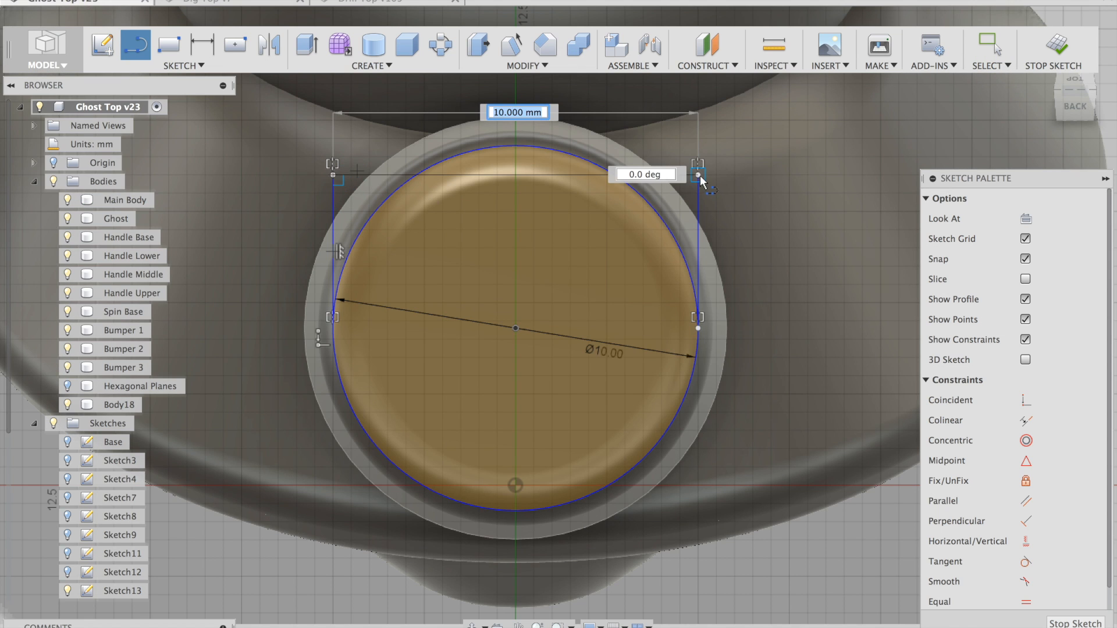
Finish the 10 mm circle, extrude the arm, and add a 3 mm finger as a new body.
{"action": "left_click", "coordinate": [1052, 49]}
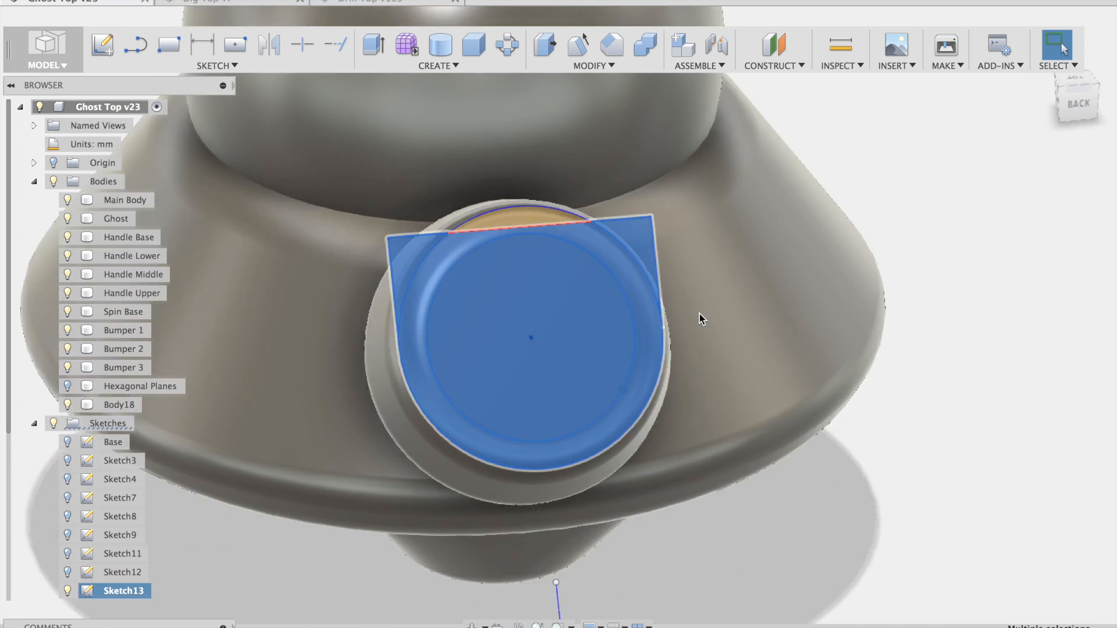
{"action": "left_click", "coordinate": [372, 45]}
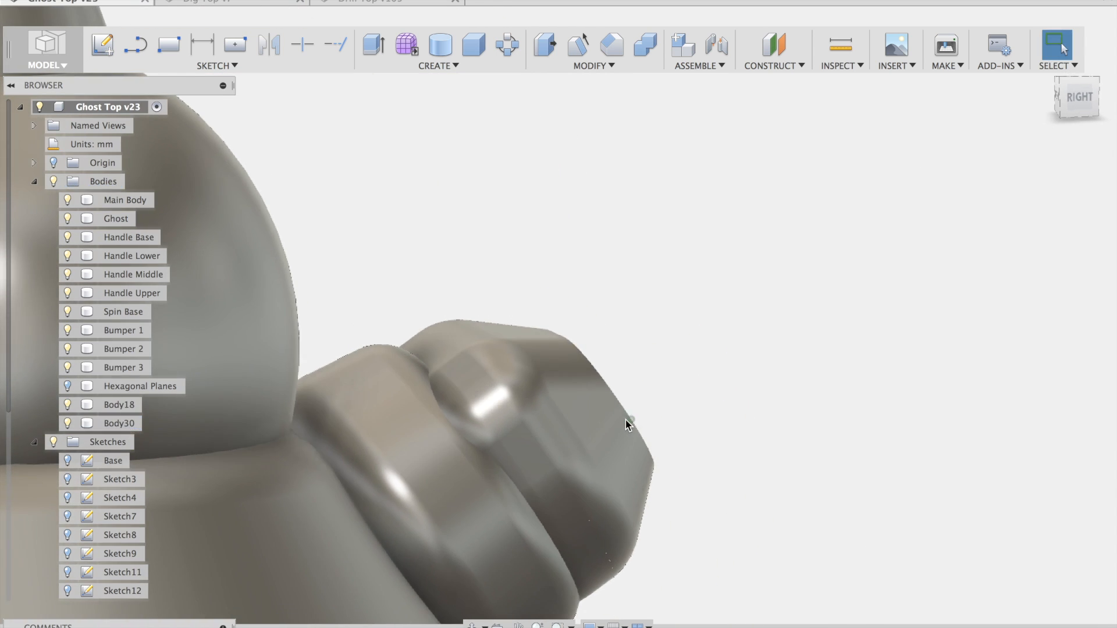
{"action": "left_click", "coordinate": [626, 423]}
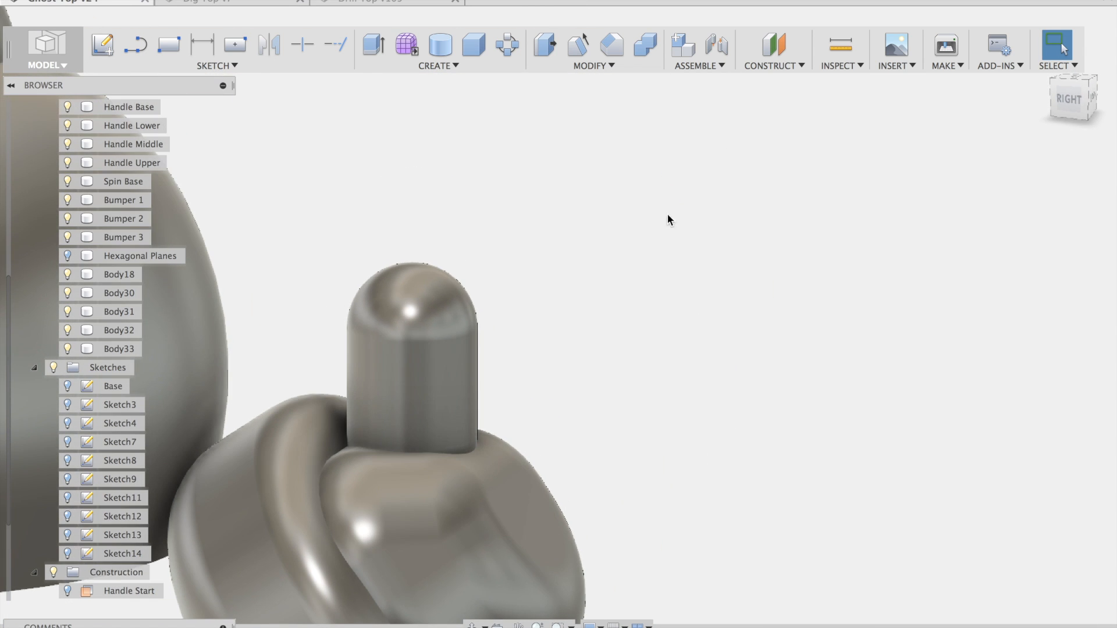
{"action": "left_click", "coordinate": [371, 44]}
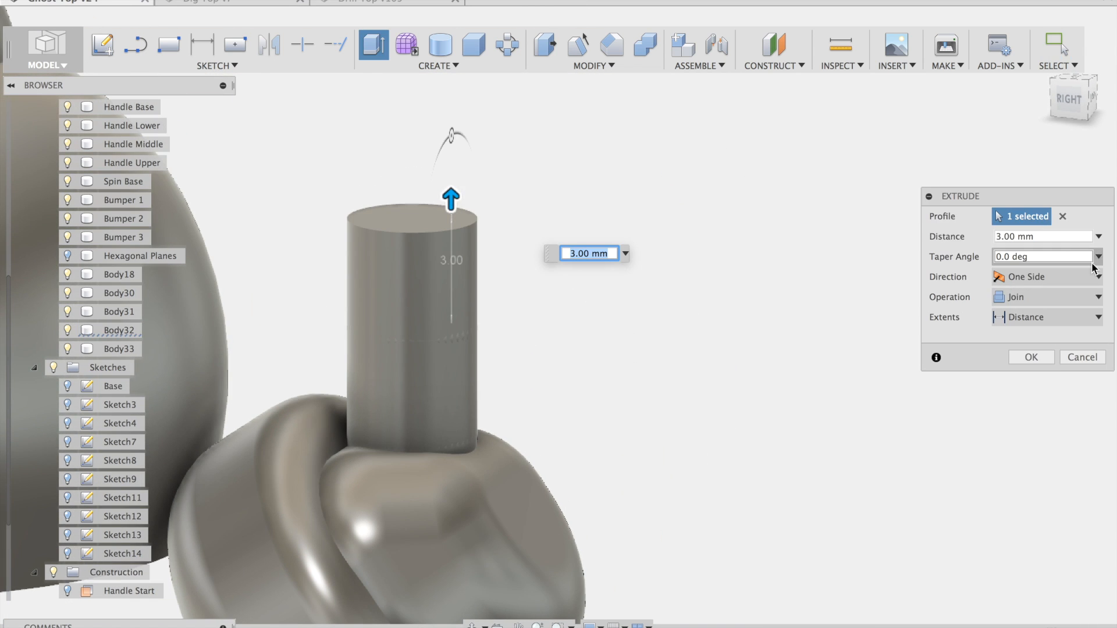
{"action": "left_click", "coordinate": [1046, 297]}
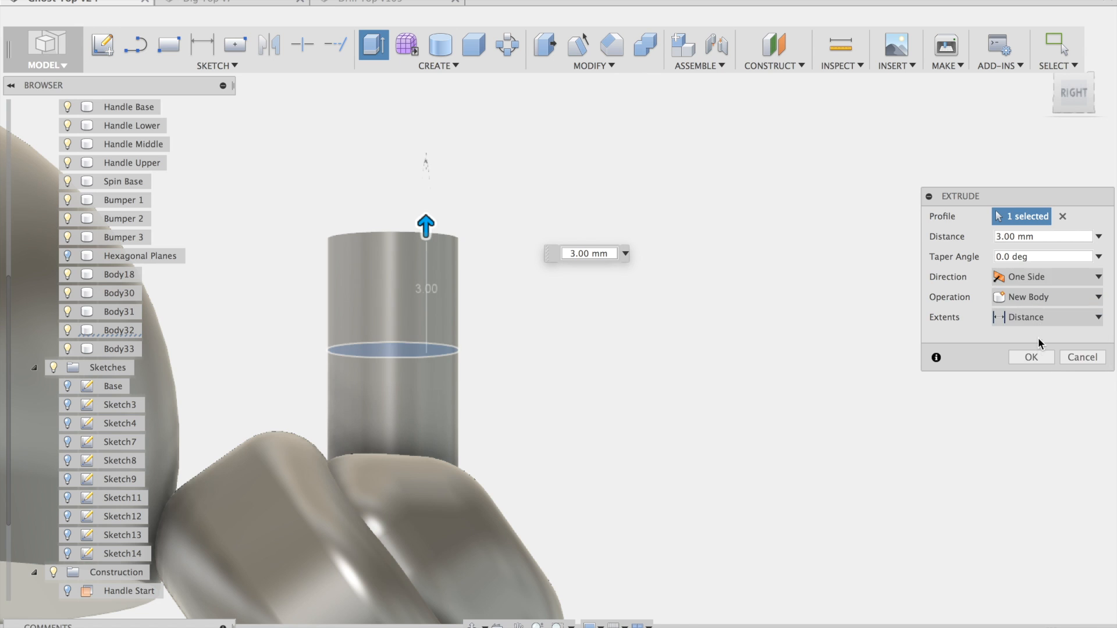
{"action": "left_click", "coordinate": [1031, 357]}
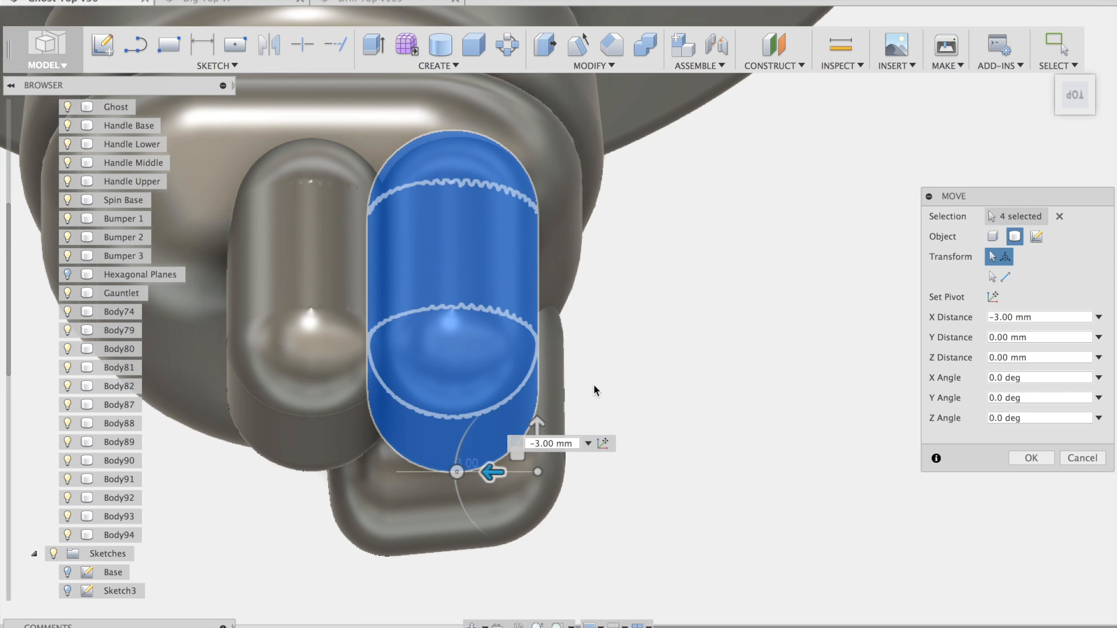
Shift four finger bodies 3 mm sideways, then rotate finger segments 35° and 80°.
{"action": "left_click_drag", "start_coordinate": [488, 472], "coordinate": [509, 448]}
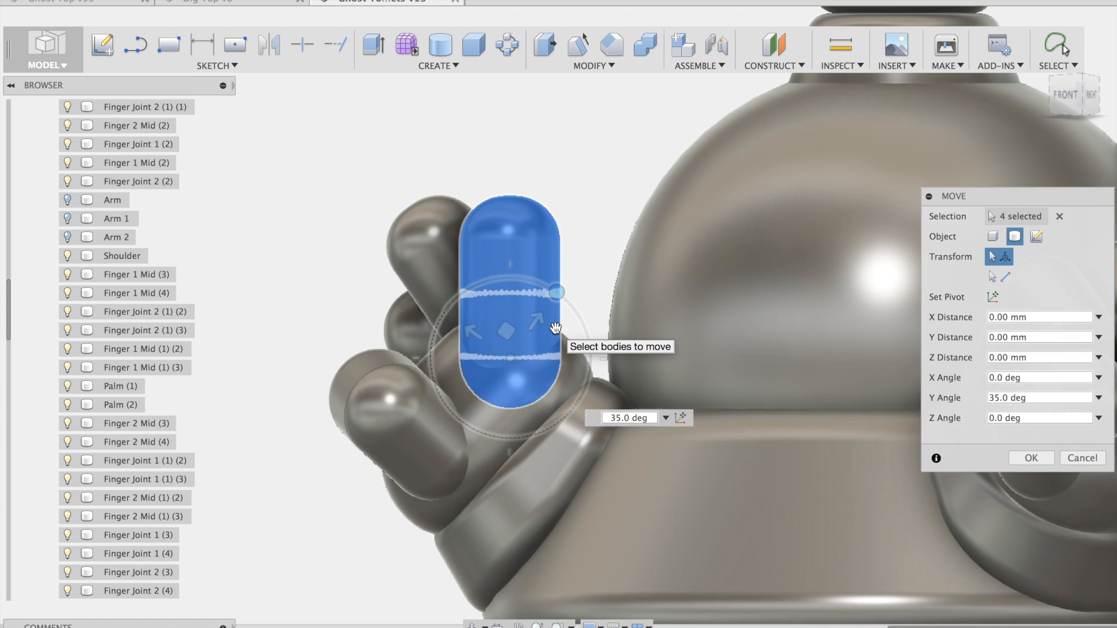
{"action": "left_click_drag", "start_coordinate": [556, 292], "coordinate": [547, 301]}
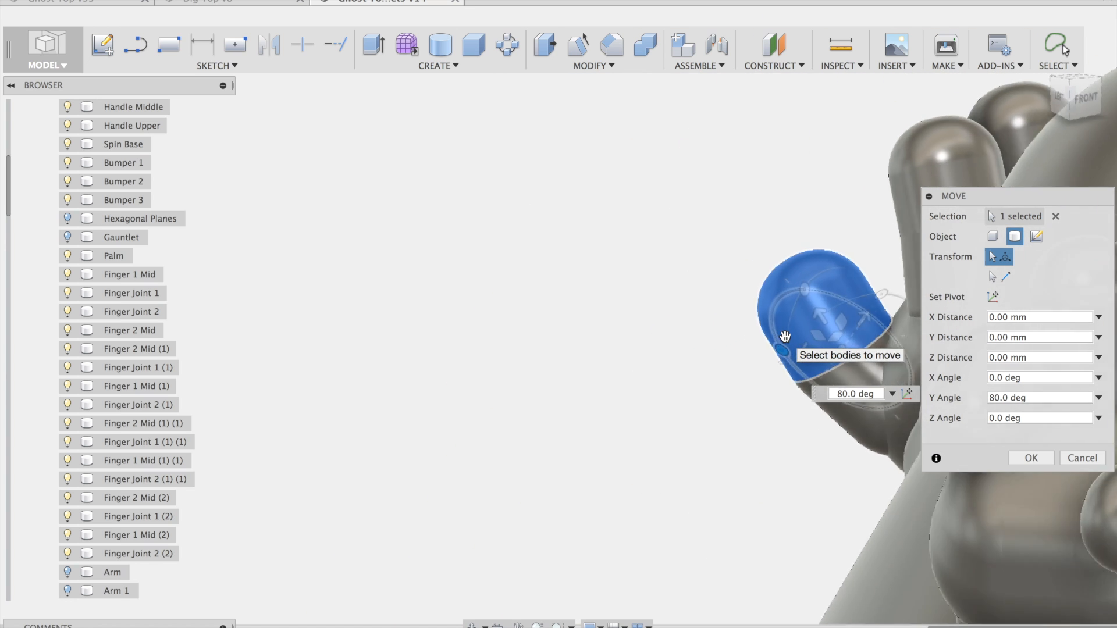
{"action": "left_click", "coordinate": [1032, 458]}
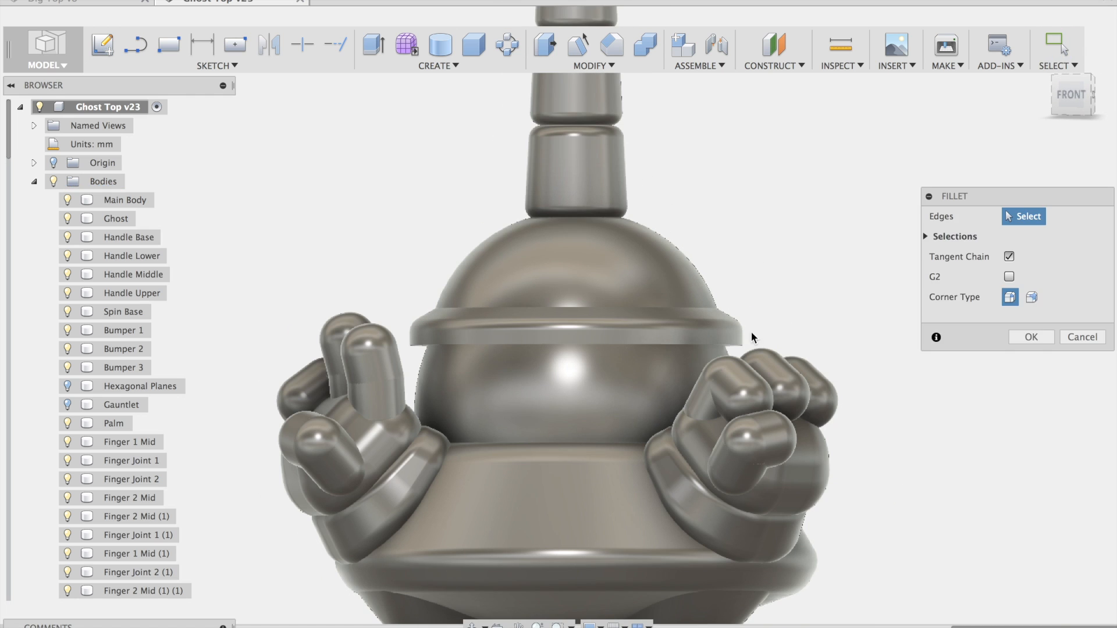
Cut the two eyes and zigzag mouth into the body and move the part -0.20 mm.
{"action": "left_click", "coordinate": [741, 346]}
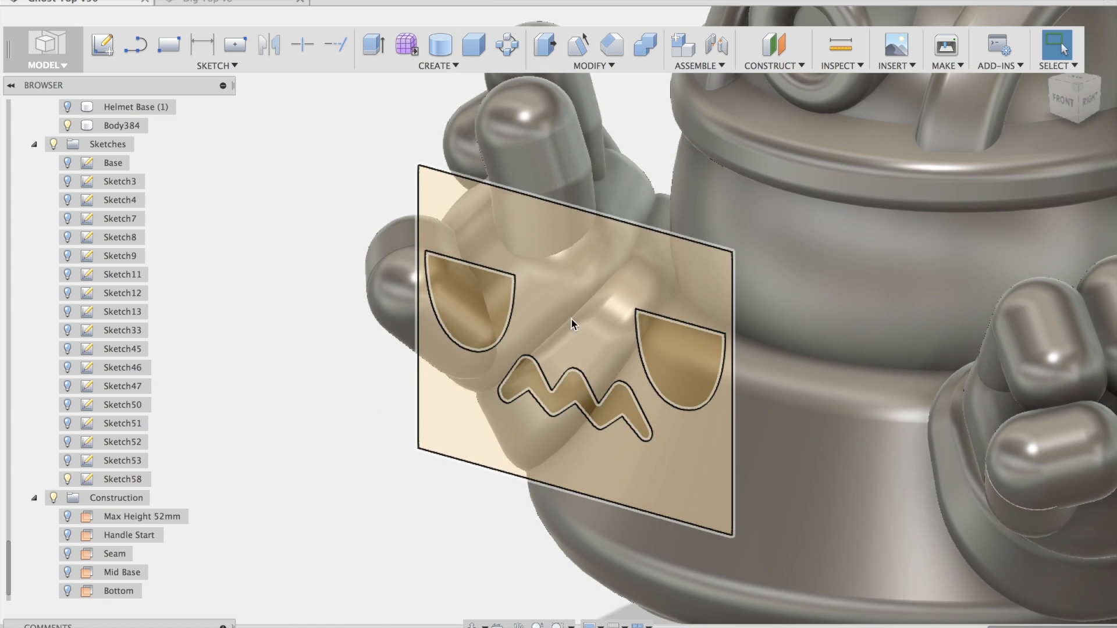
{"action": "left_click", "coordinate": [373, 46]}
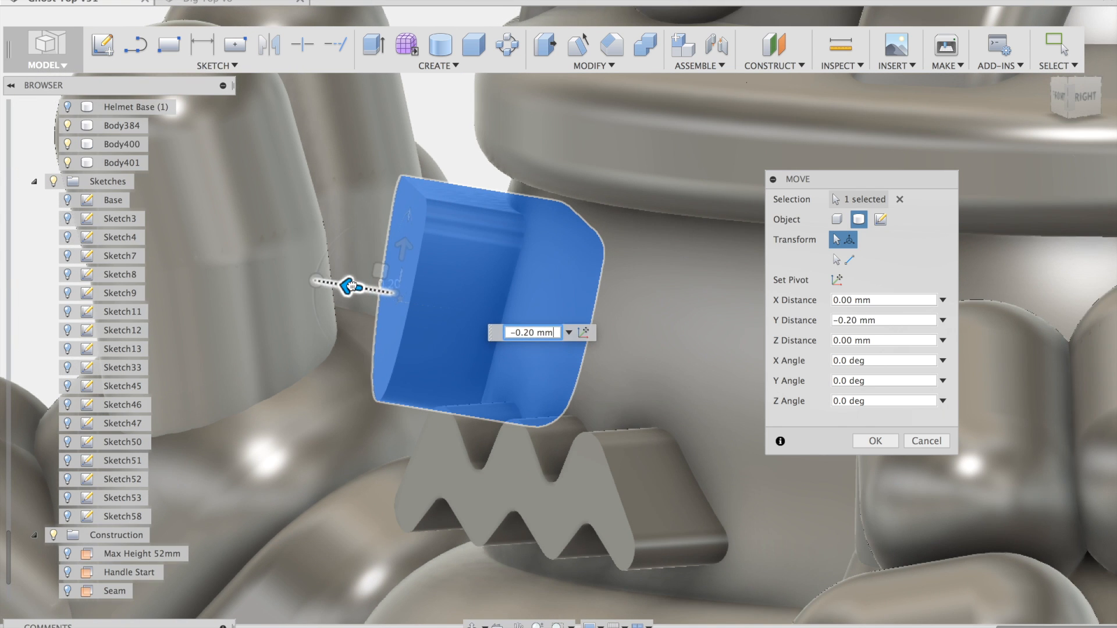
{"action": "left_click", "coordinate": [436, 66]}
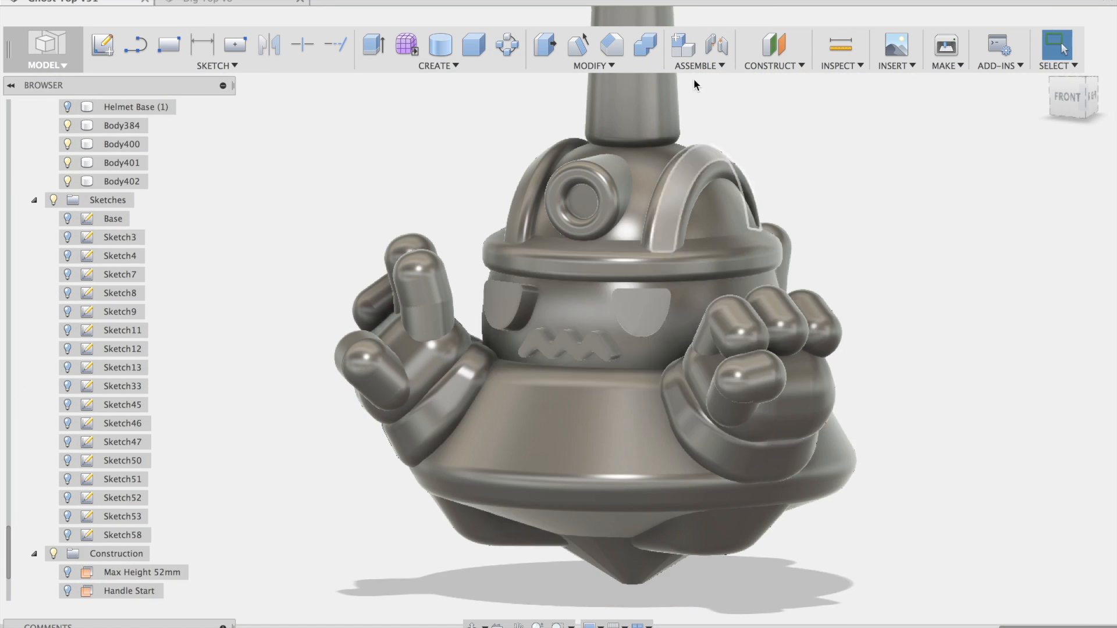
{"action": "left_click", "coordinate": [639, 45]}
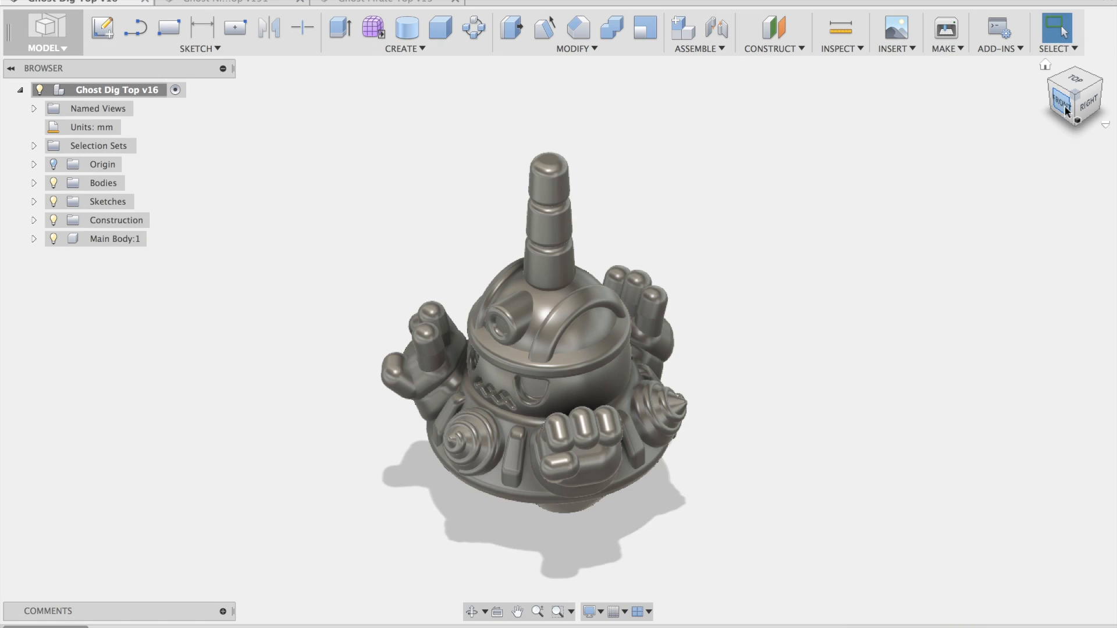
{"action": "left_click", "coordinate": [1062, 103]}
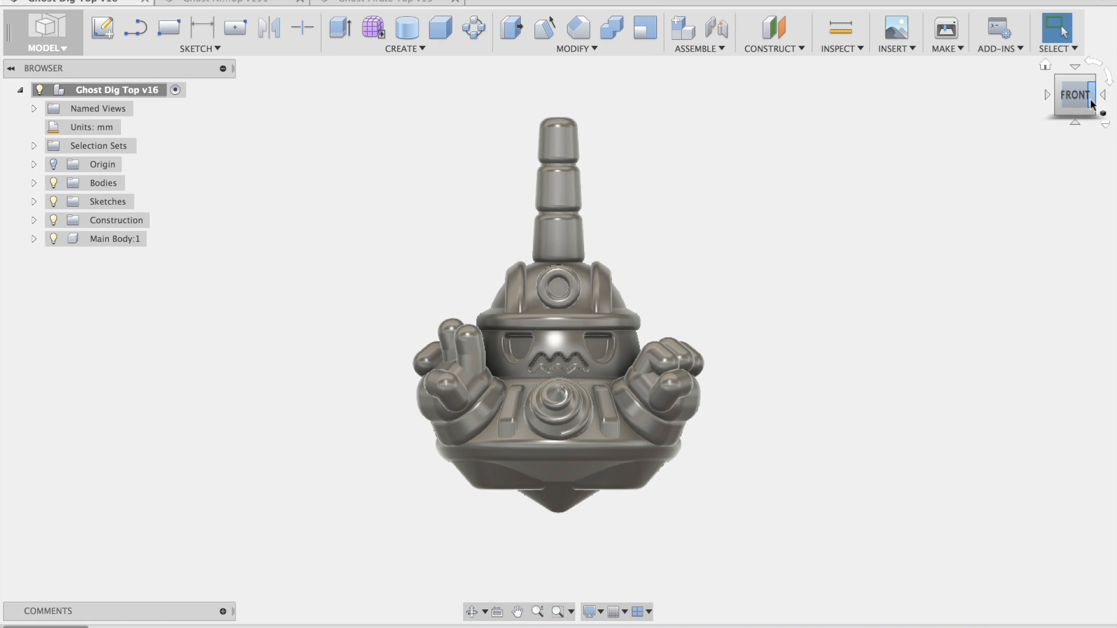
{"action": "left_click", "coordinate": [1089, 99]}
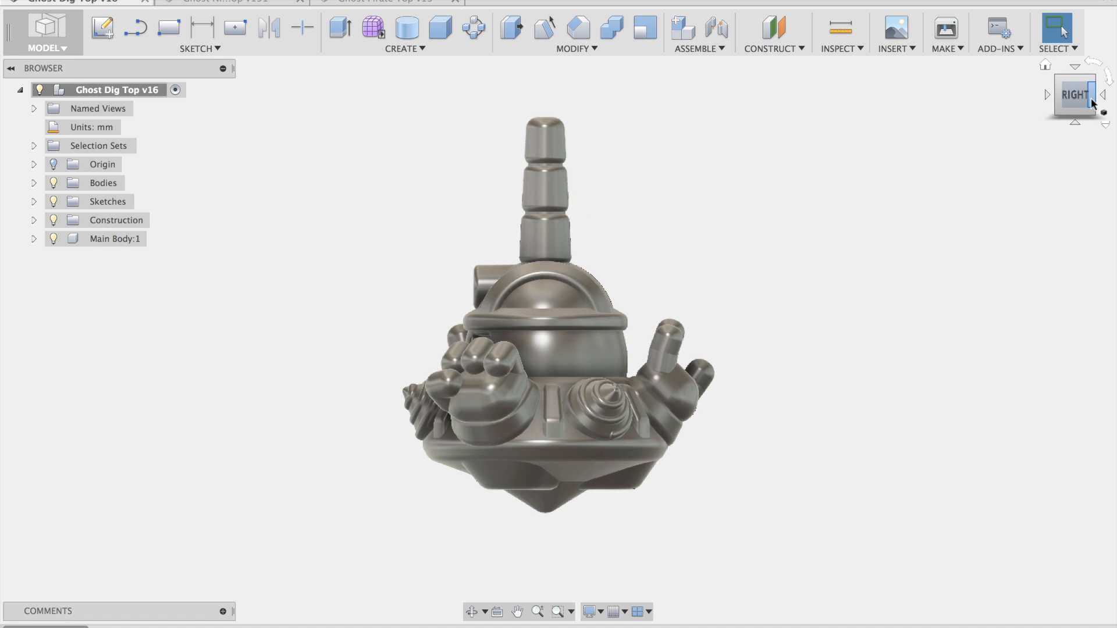
{"action": "left_click", "coordinate": [1090, 96]}
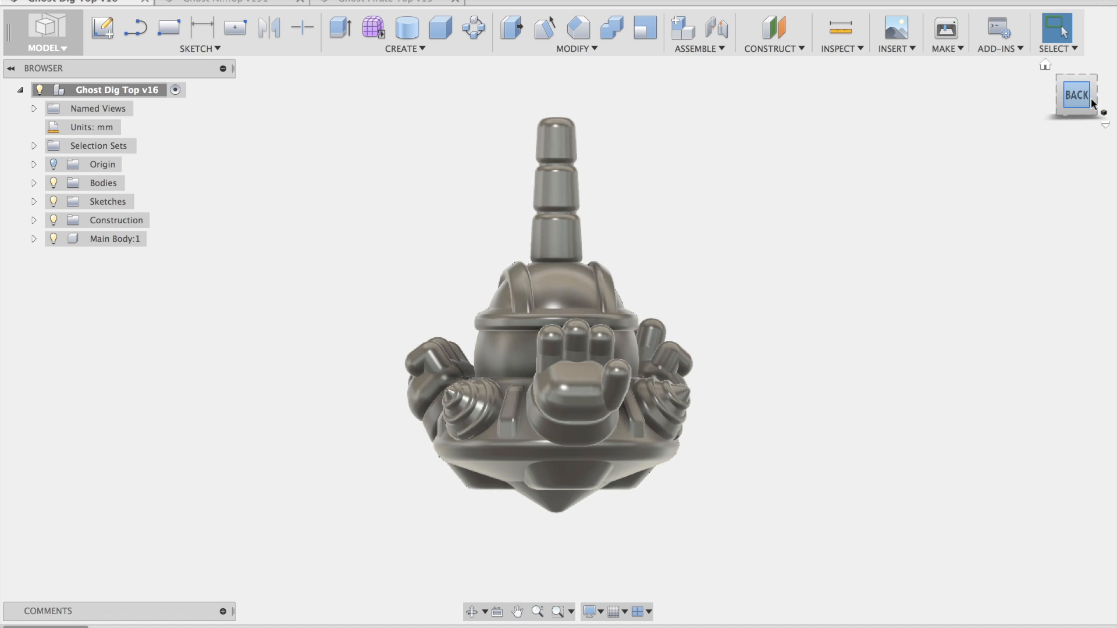
{"action": "left_click", "coordinate": [1079, 96]}
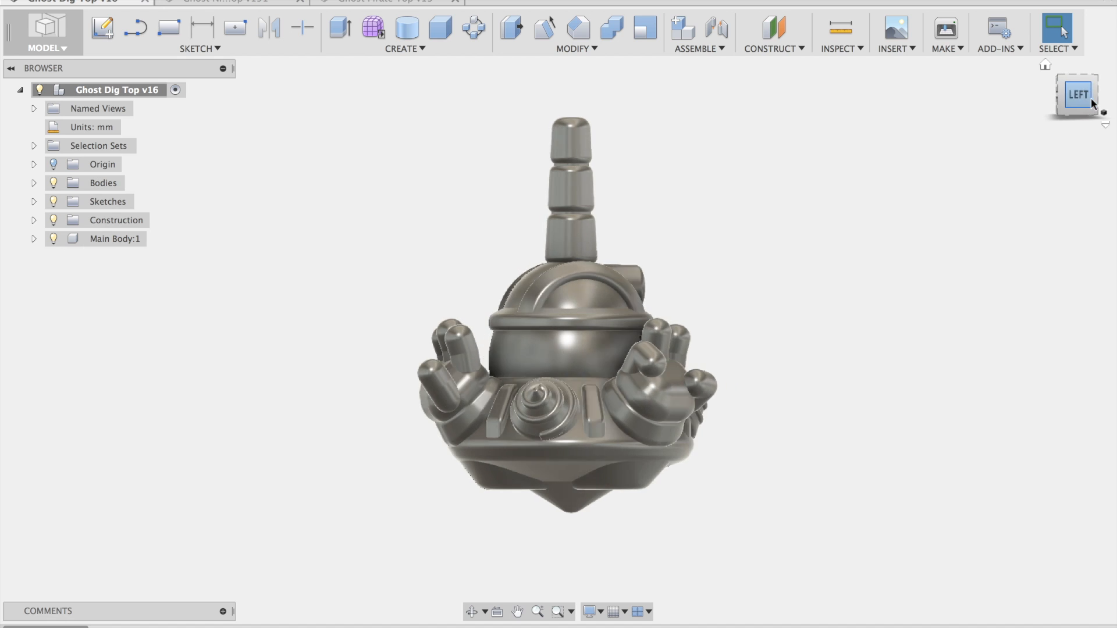
{"action": "left_click", "coordinate": [1081, 94]}
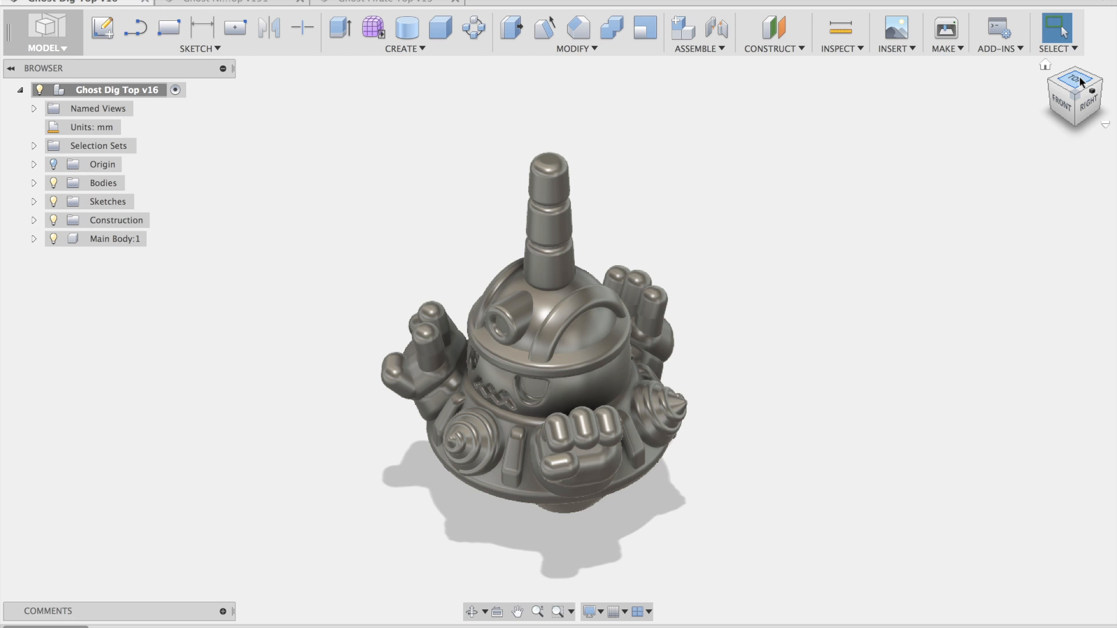
Inspect Ghost Ninja Top from front and right views, then switch to Ghost Pirate Top.
{"action": "left_click", "coordinate": [227, 1]}
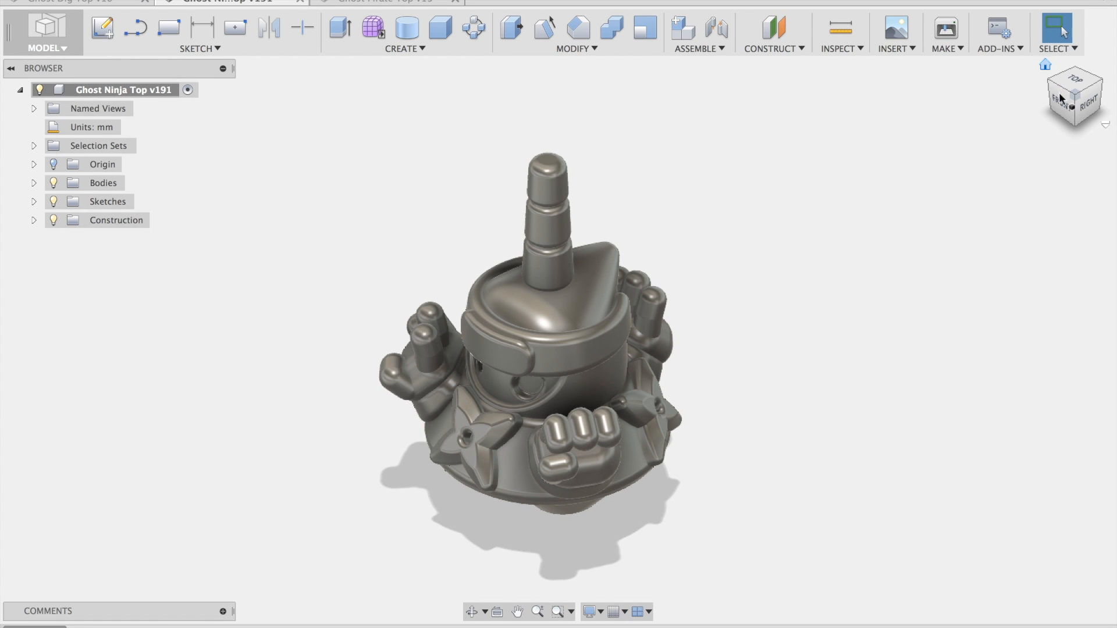
{"action": "left_click", "coordinate": [1060, 104]}
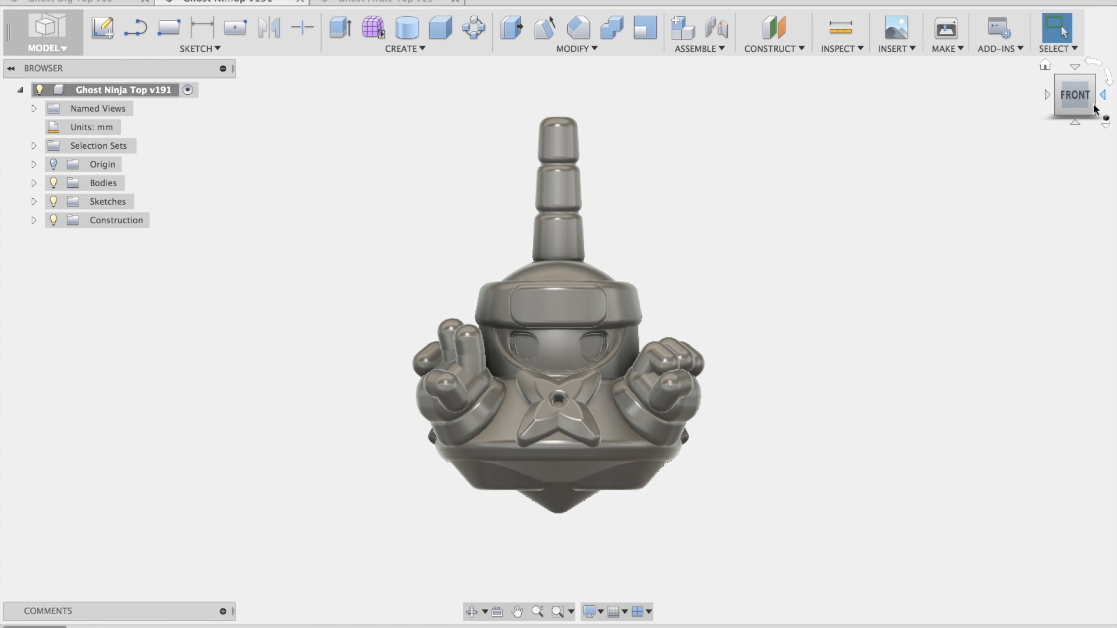
{"action": "left_click", "coordinate": [1101, 96]}
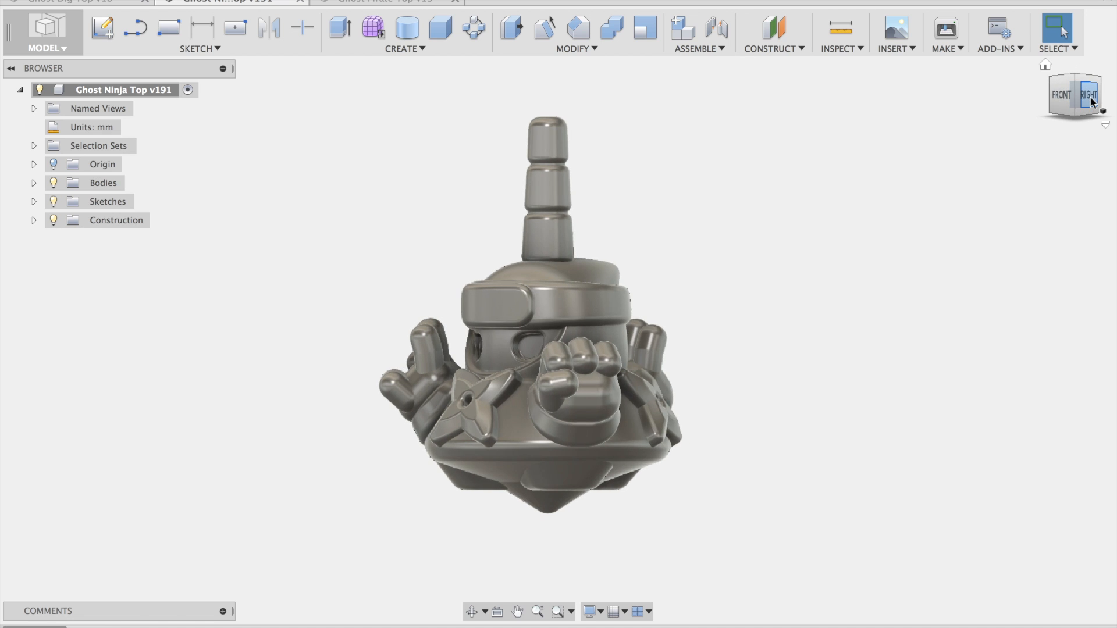
{"action": "left_click", "coordinate": [1086, 93]}
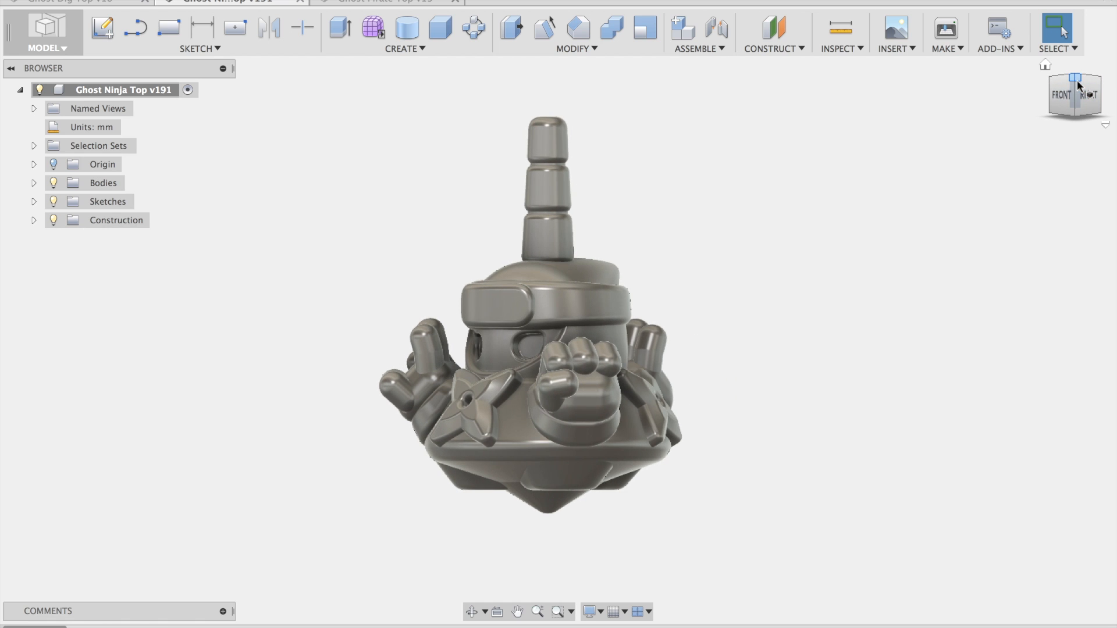
{"action": "left_click", "coordinate": [384, 3]}
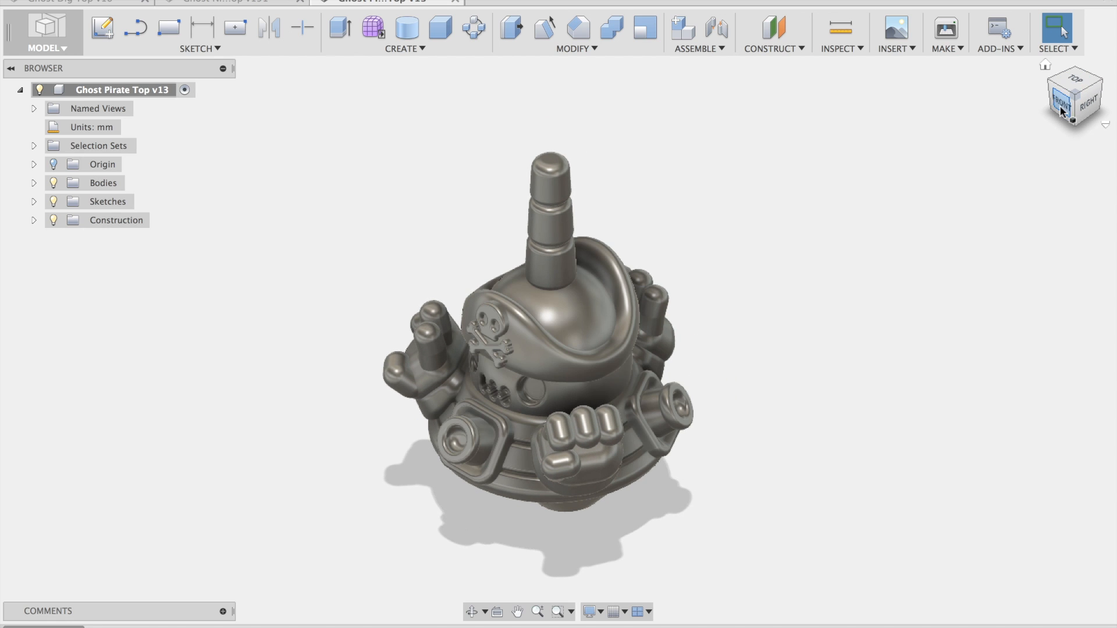
{"action": "left_click", "coordinate": [1062, 102]}
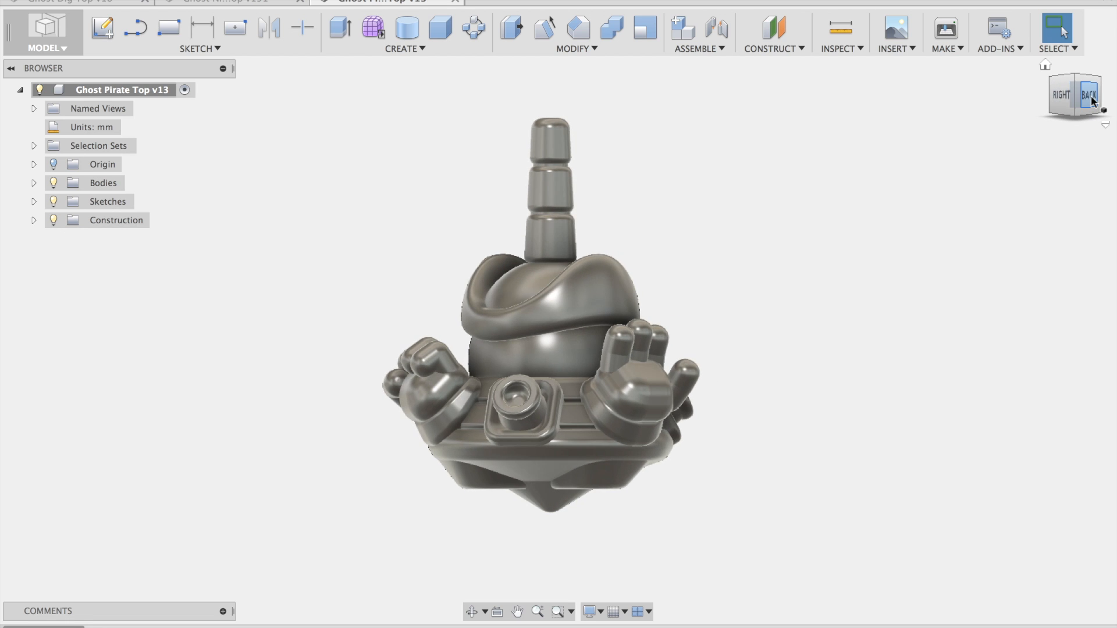
{"action": "left_click", "coordinate": [1085, 97]}
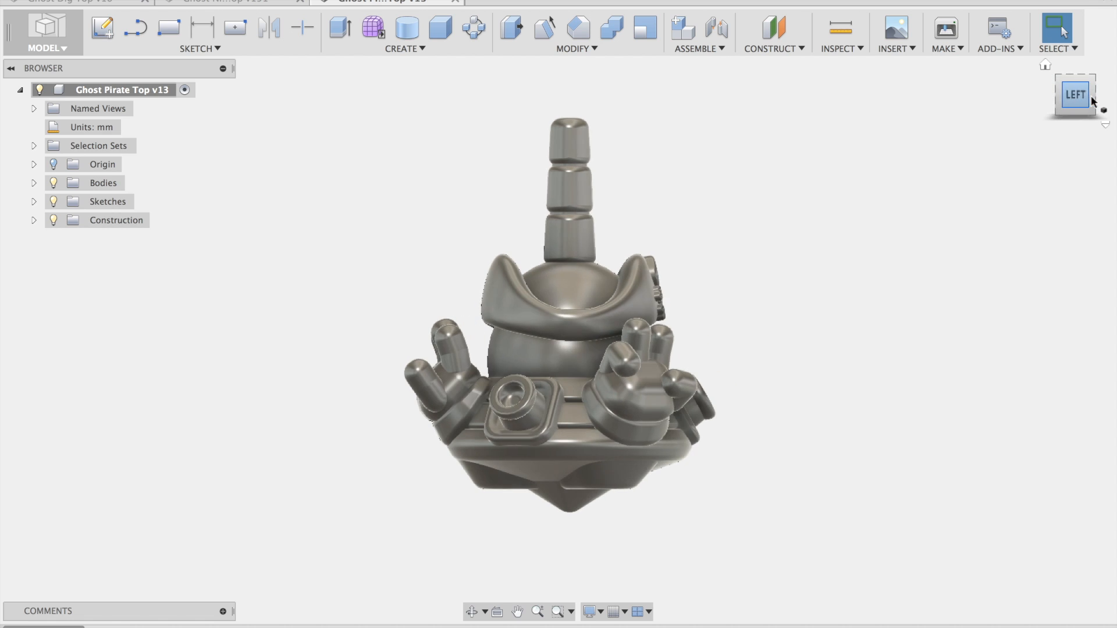
{"action": "left_click", "coordinate": [1089, 102]}
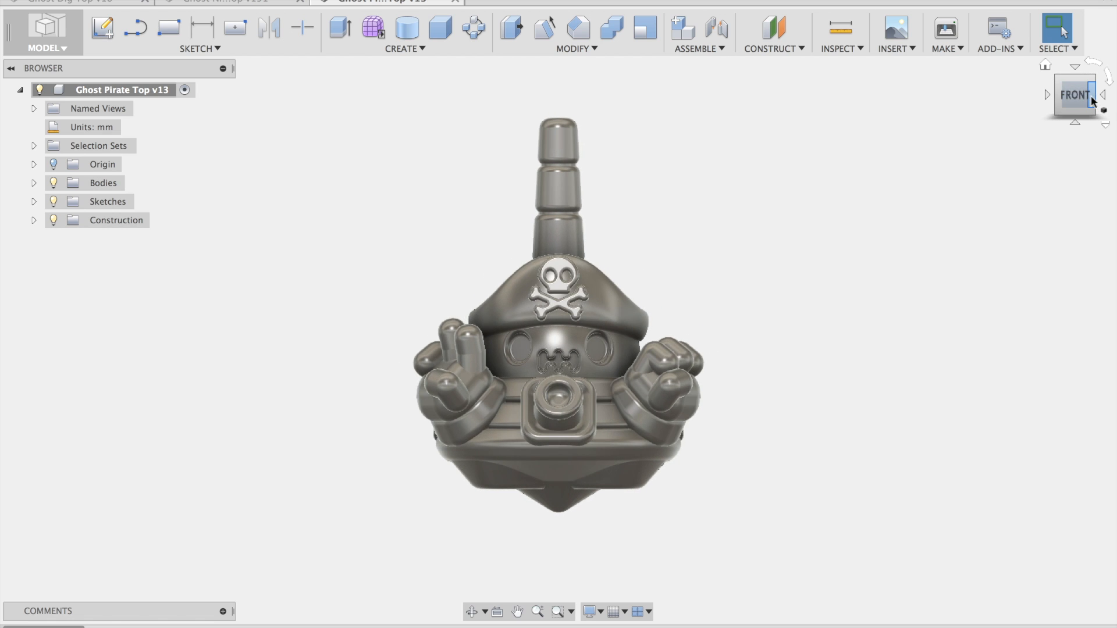